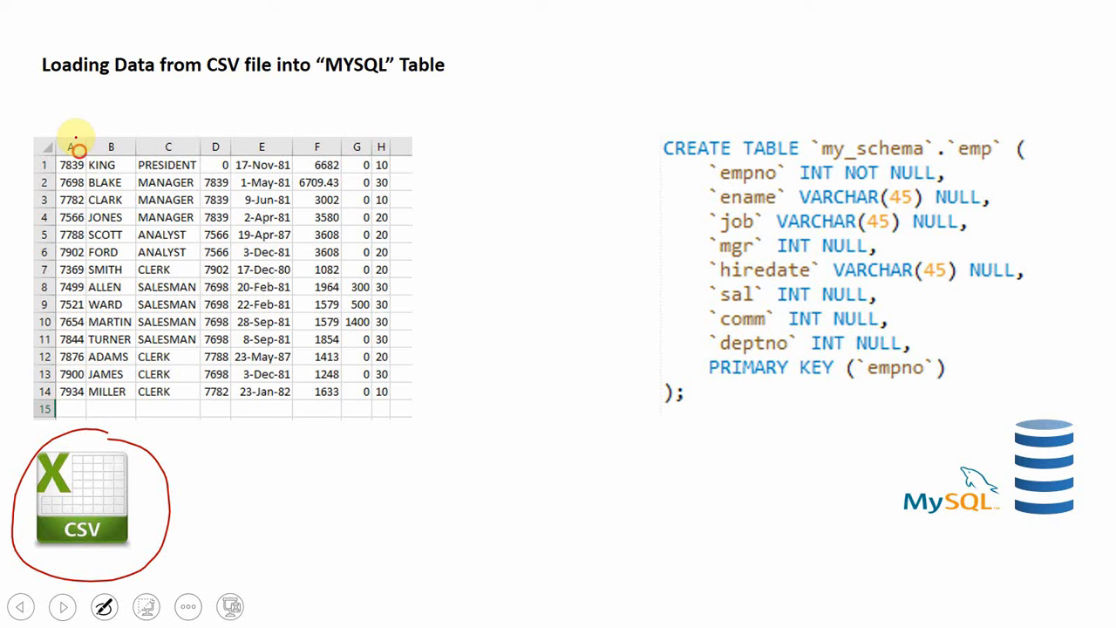
Circle the CSV file and draw an arrow linking spreadsheet columns to emp table fields.
{"action": "left_click_drag", "start_coordinate": [78, 144], "coordinate": [689, 183]}
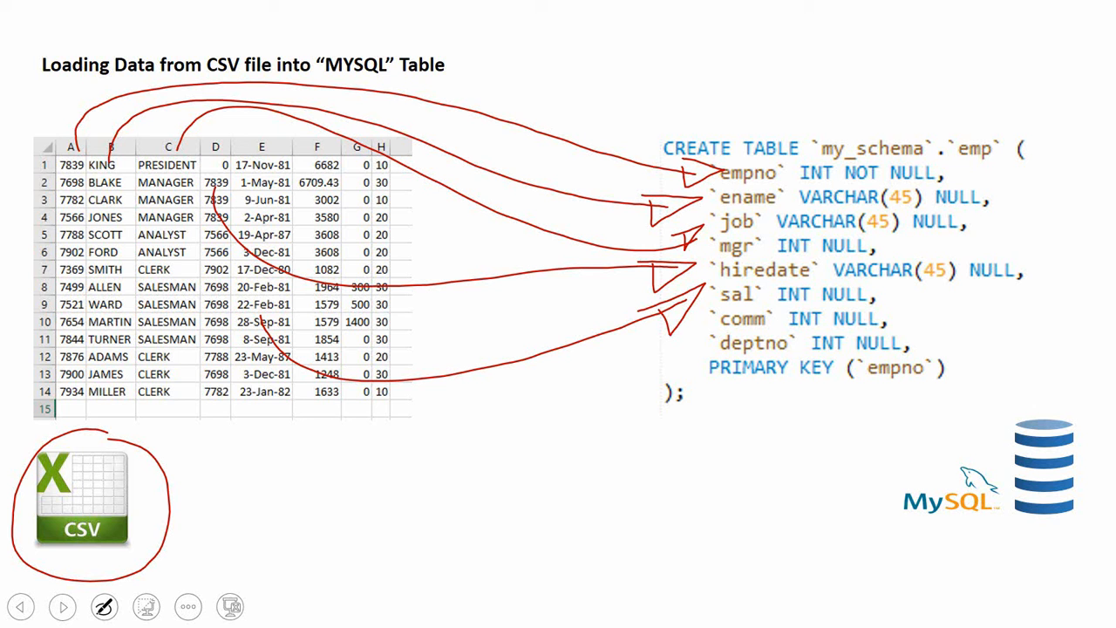
{"action": "left_click_drag", "start_coordinate": [323, 401], "coordinate": [707, 305]}
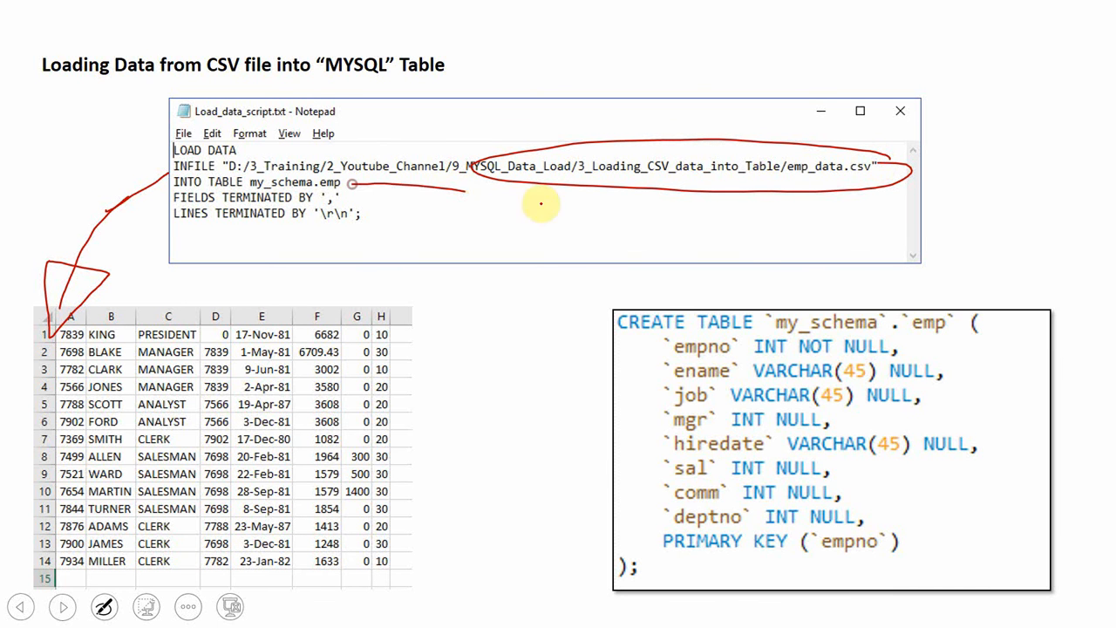
Mark the target table my_schema.emp in the LOAD DATA script with the pen.
{"action": "left_click_drag", "start_coordinate": [353, 182], "coordinate": [828, 287]}
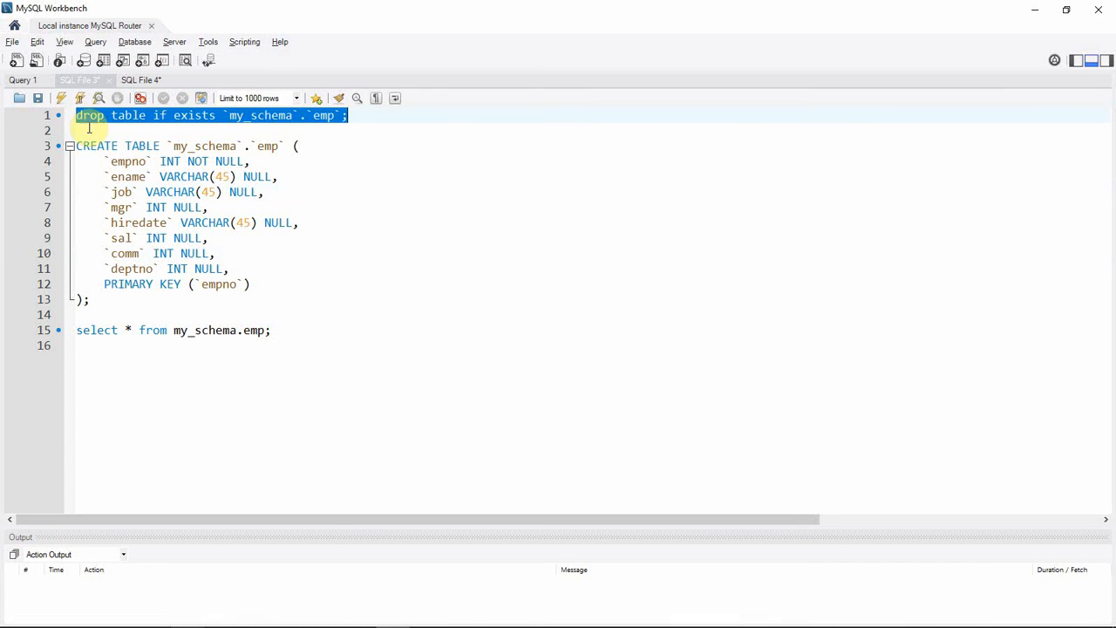
Run the DROP TABLE IF EXISTS emp statement in the Workbench script.
{"action": "left_click", "coordinate": [61, 98]}
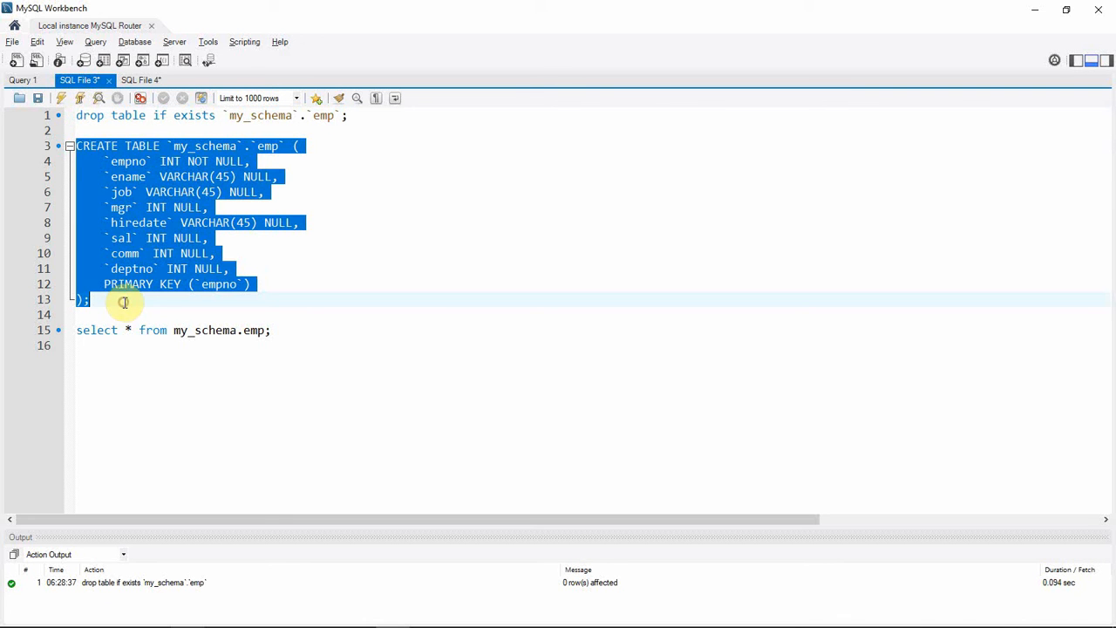
{"action": "left_click", "coordinate": [61, 97]}
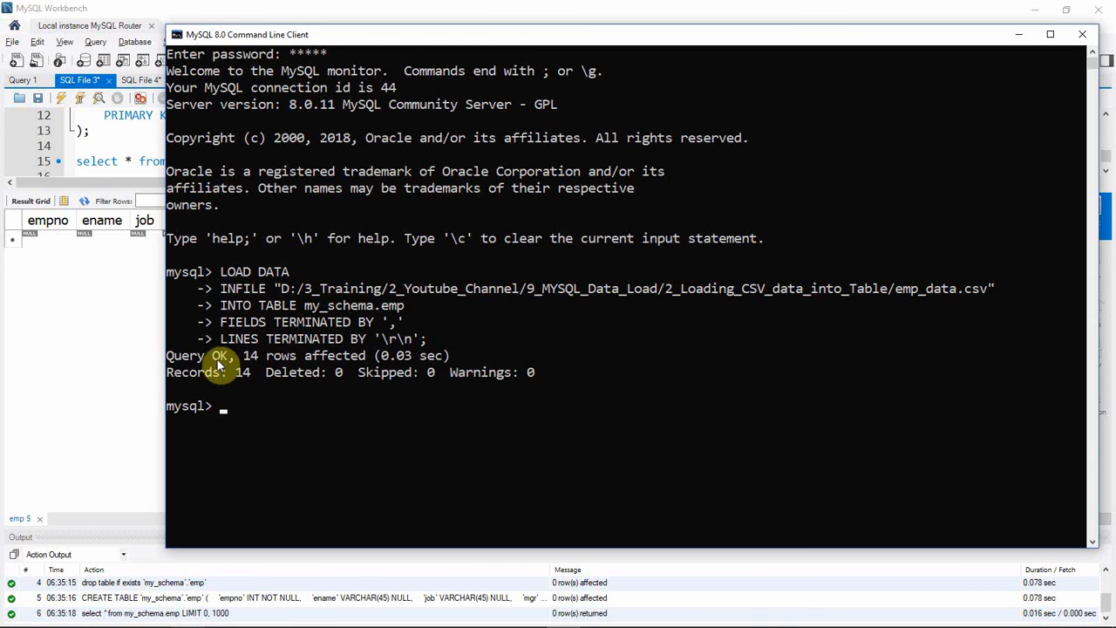
{"action": "mouse_move", "coordinate": [253, 358]}
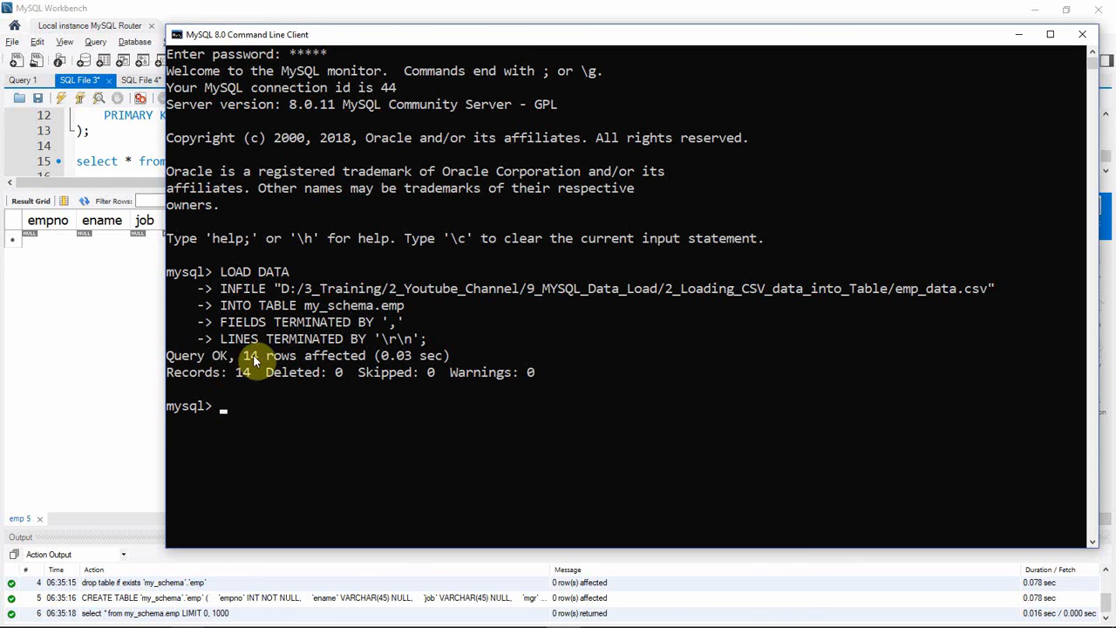